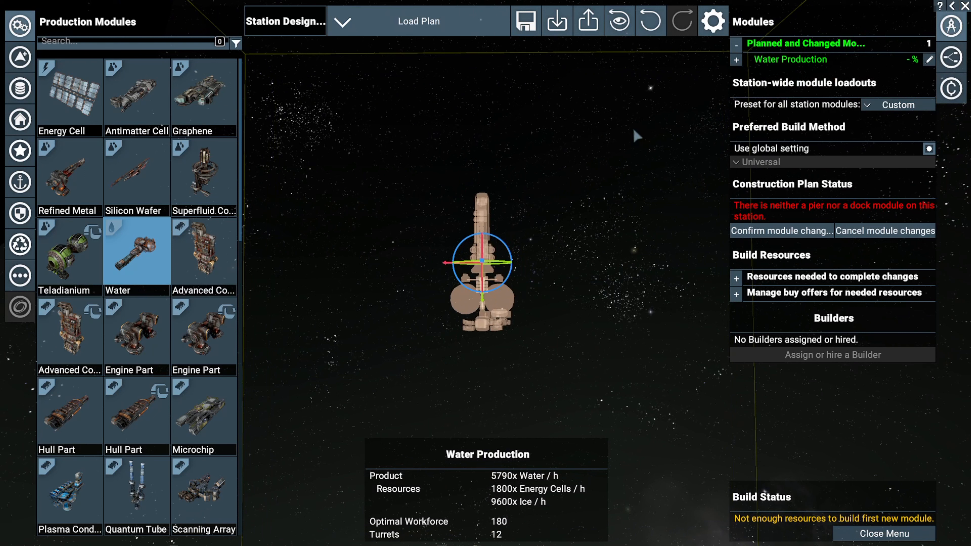
pyautogui.moveTo(511, 237)
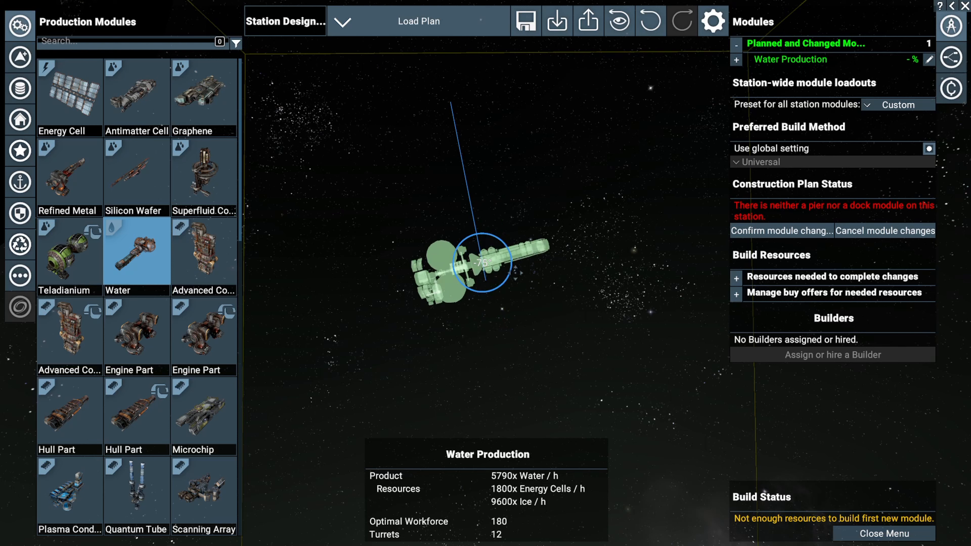
# Rotate the Water Production module, then raise the discrete angle step from 35° to 45° in Editor Settings.
pyautogui.moveTo(490, 260); pyautogui.dragTo(505, 273)
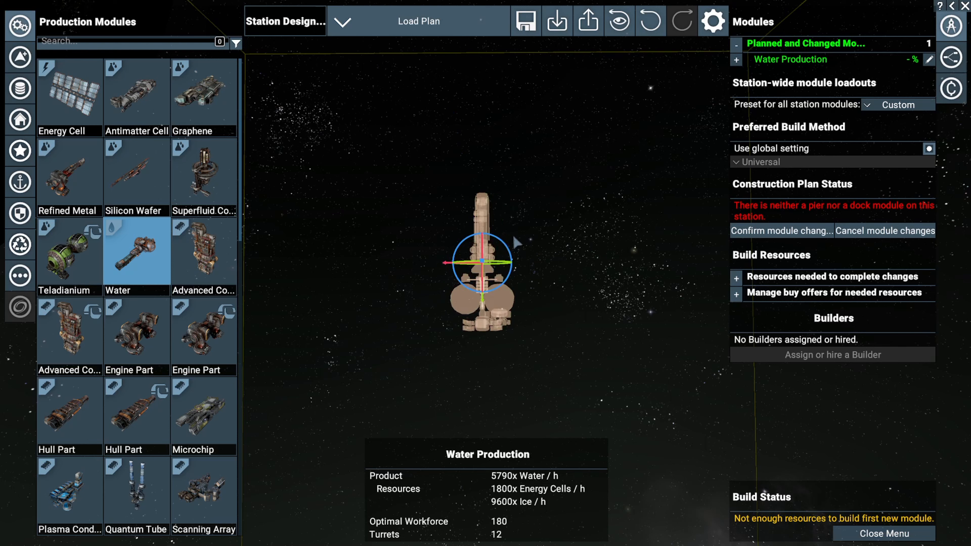
pyautogui.moveTo(675, 50)
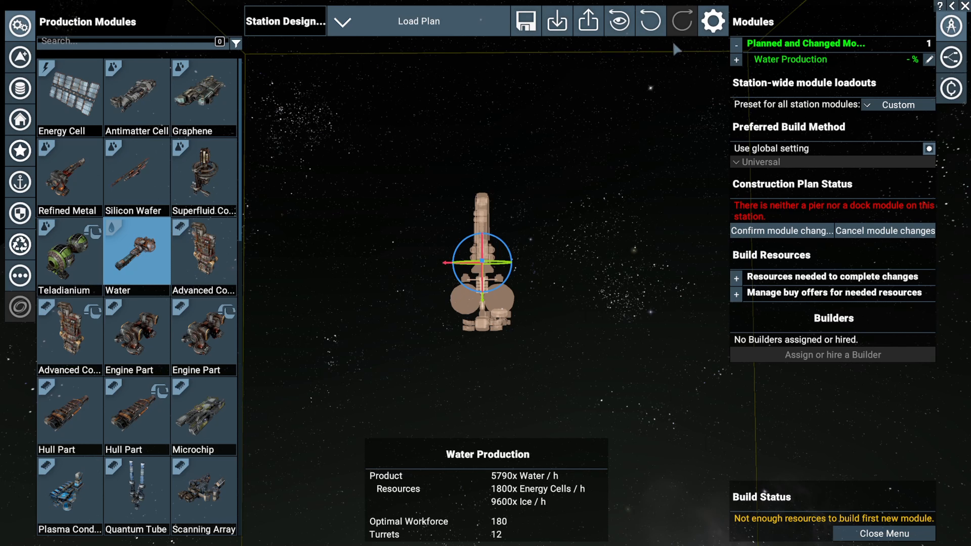
pyautogui.click(713, 21)
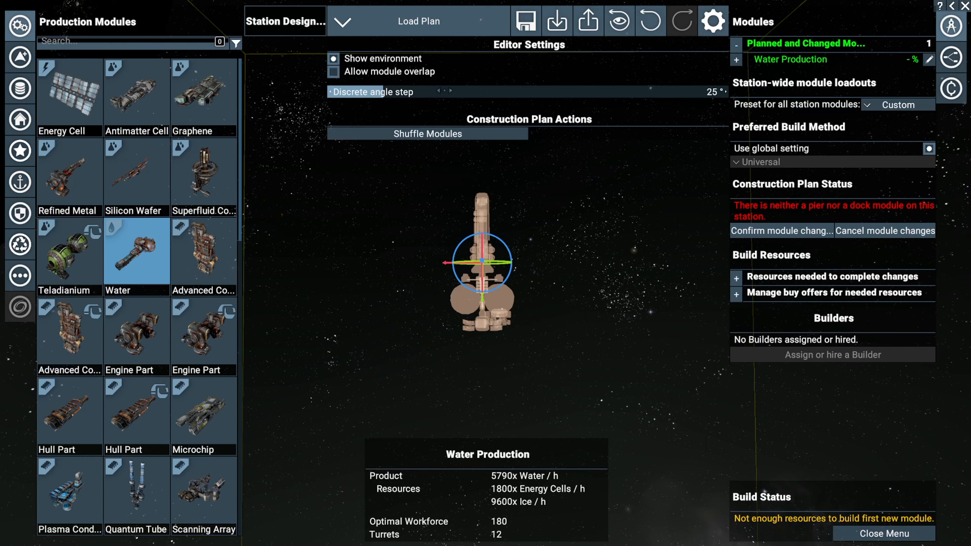
pyautogui.click(479, 91)
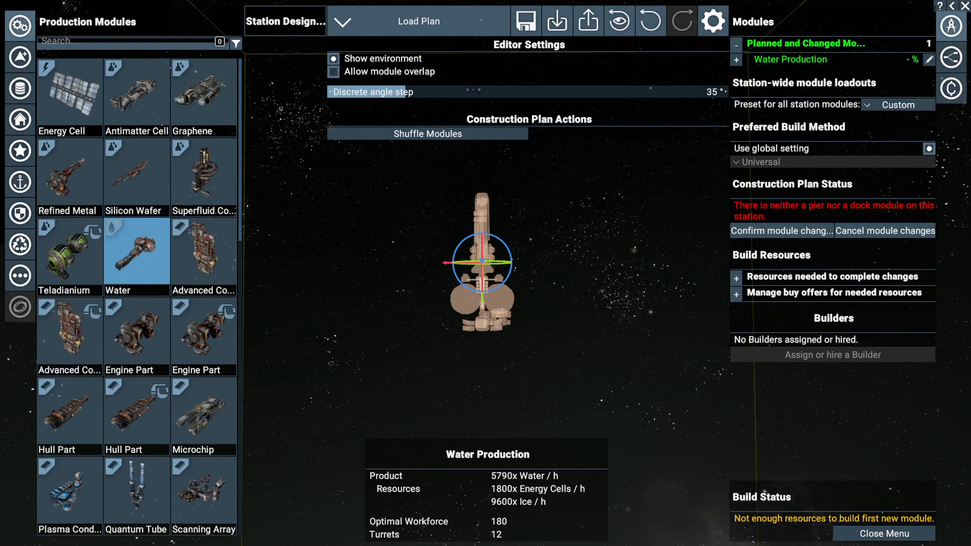
pyautogui.click(488, 91)
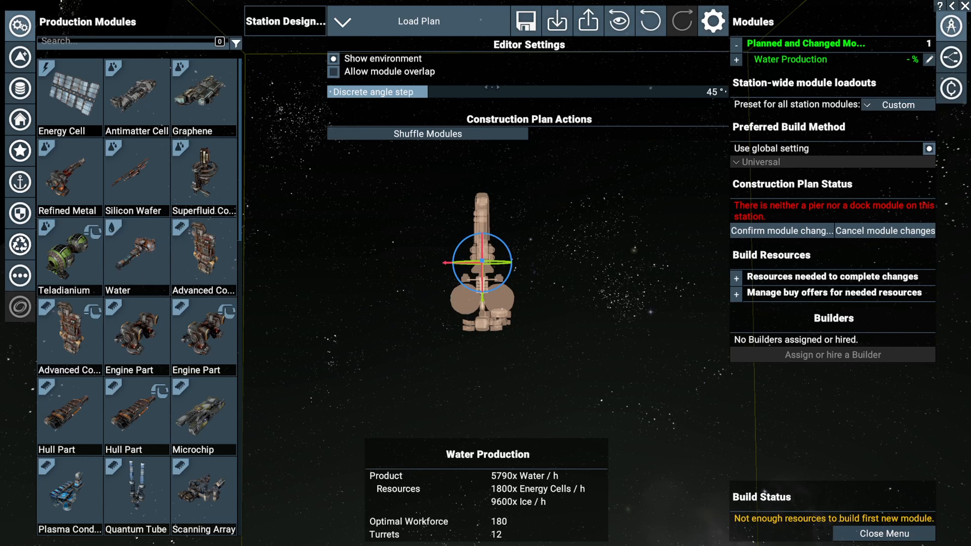
pyautogui.click(713, 22)
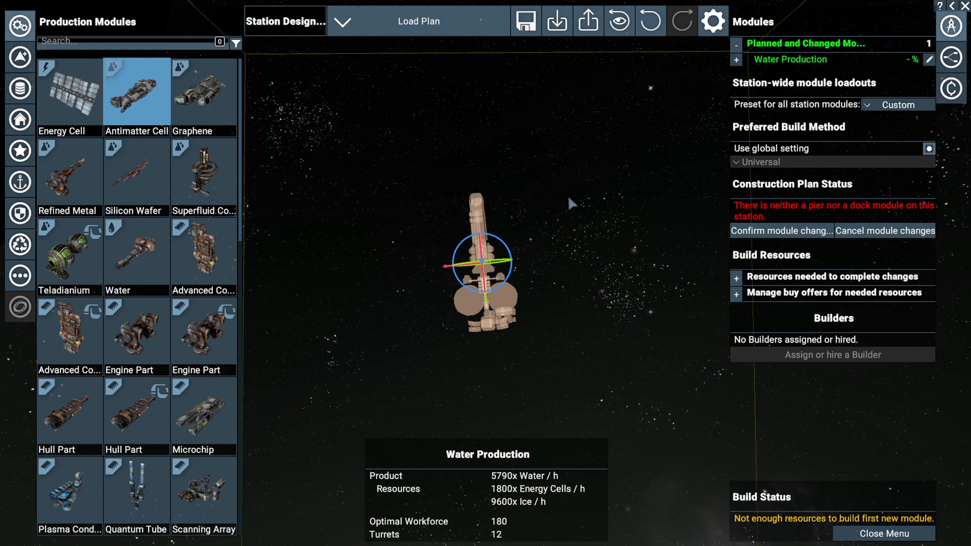
pyautogui.moveTo(651, 21)
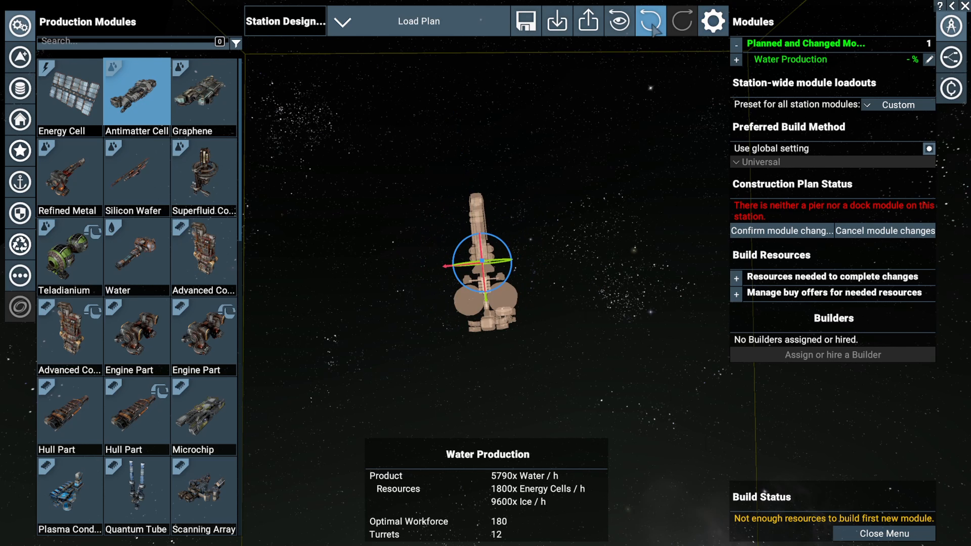